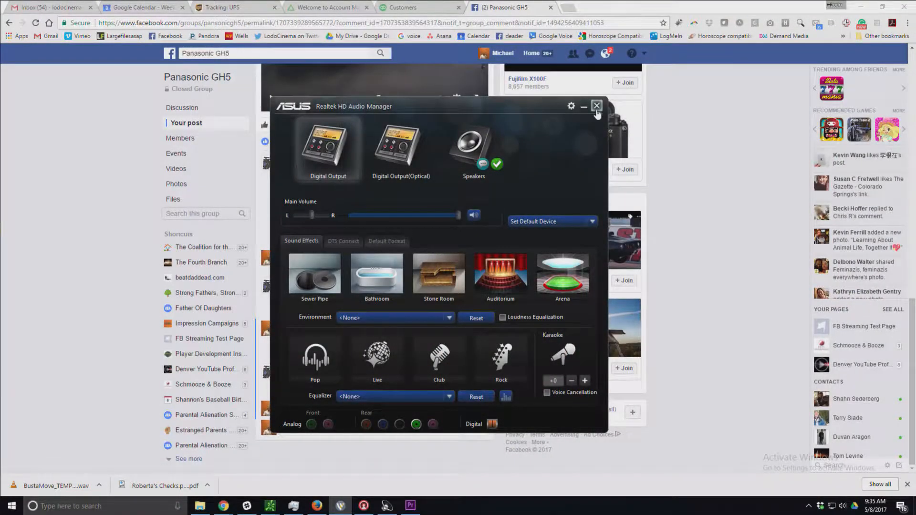
Close the Realtek HD Audio Manager and return to the Panasonic GH5 Facebook thread.
left_click(597, 105)
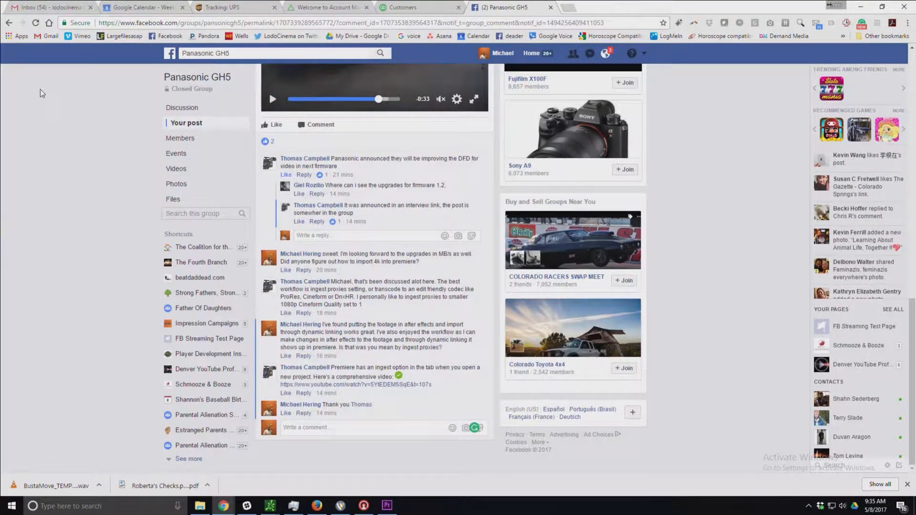
left_click(46, 8)
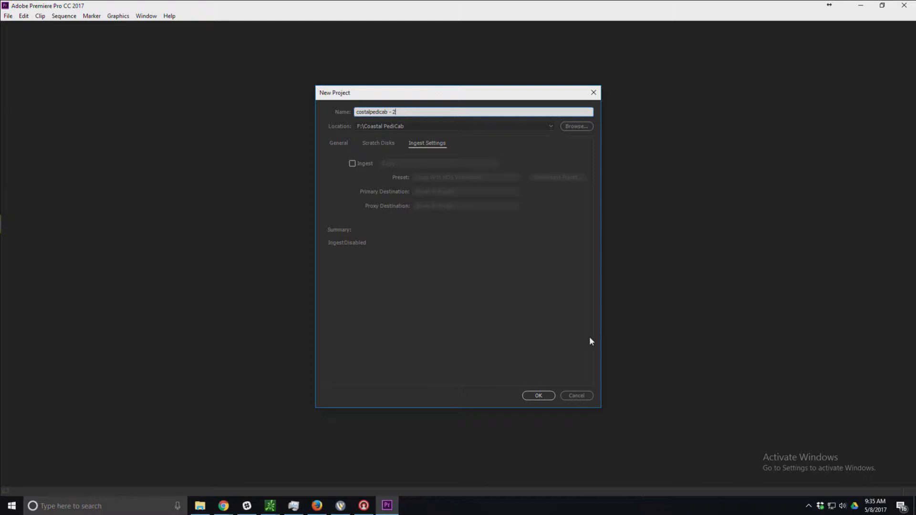
Review the General settings, keeping HDV as the capture format.
left_click(338, 143)
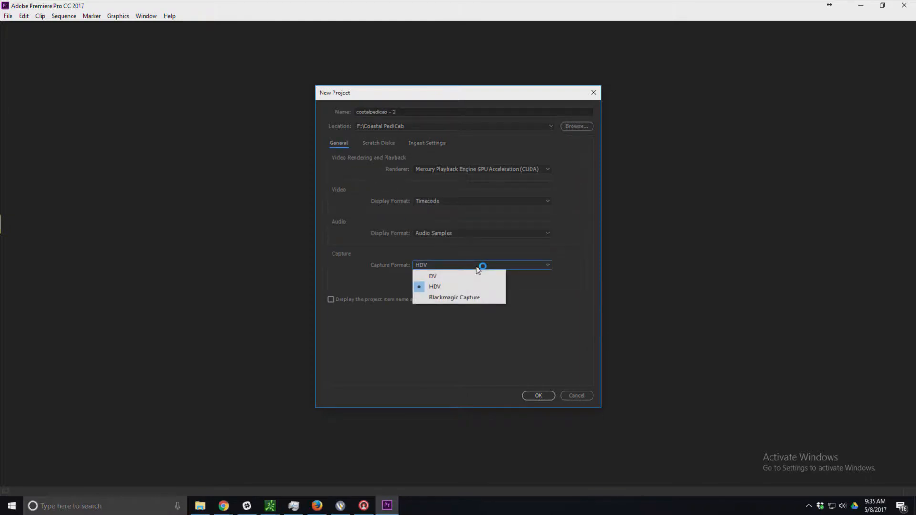
left_click(436, 286)
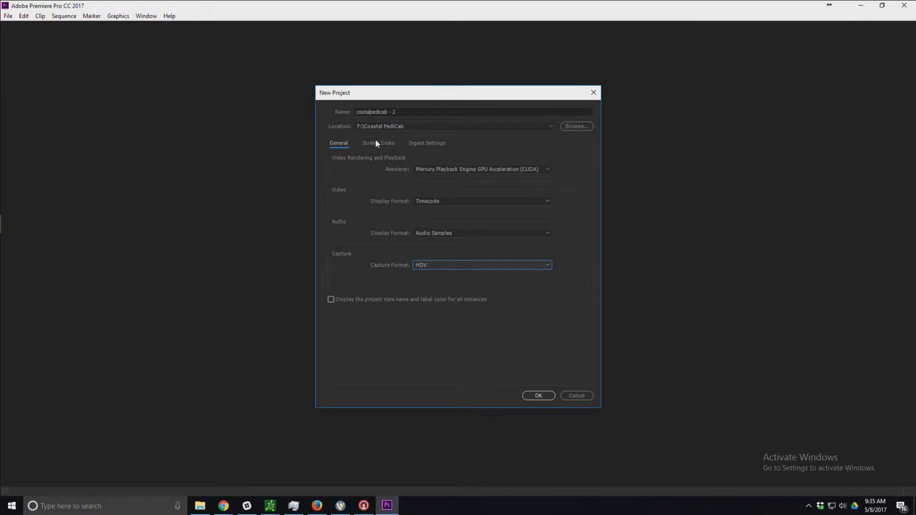
left_click(427, 144)
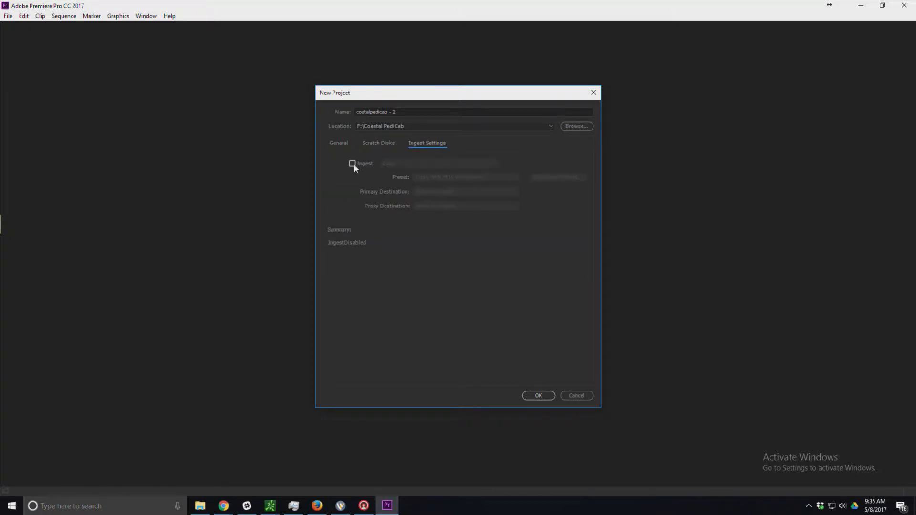
Enable ingest to create 1024x540 GoPro CineForm proxies and create the project.
left_click(351, 164)
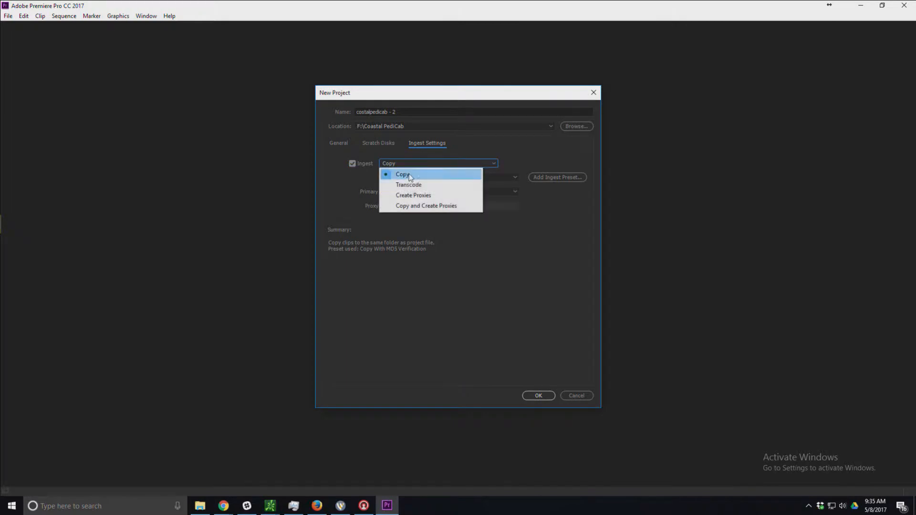
left_click(413, 194)
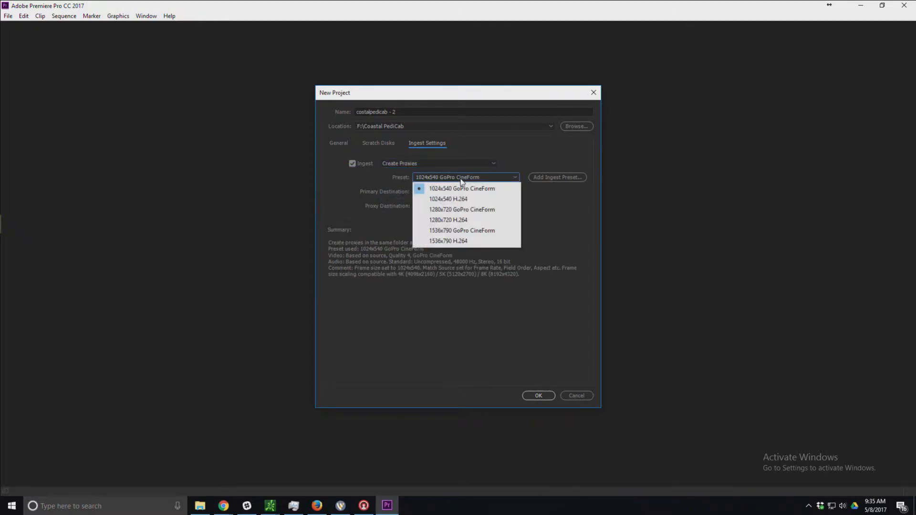
mouse_move(446, 220)
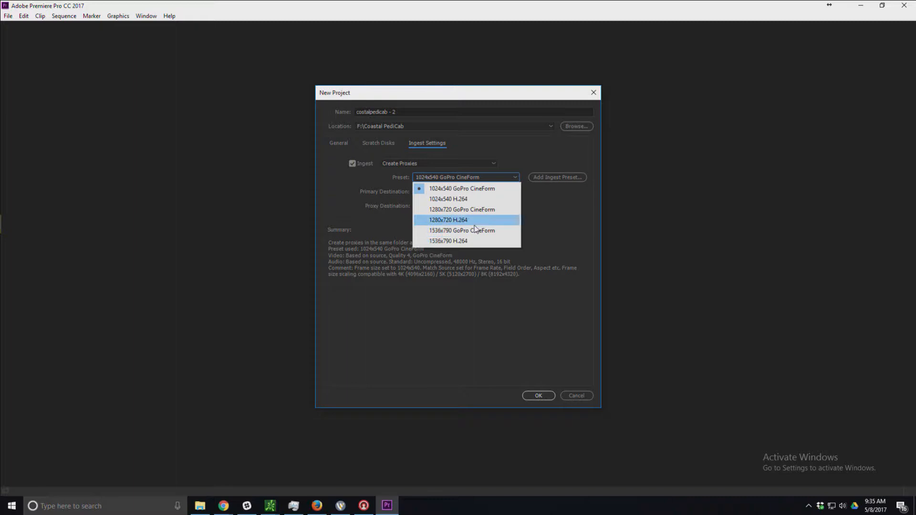
left_click(558, 177)
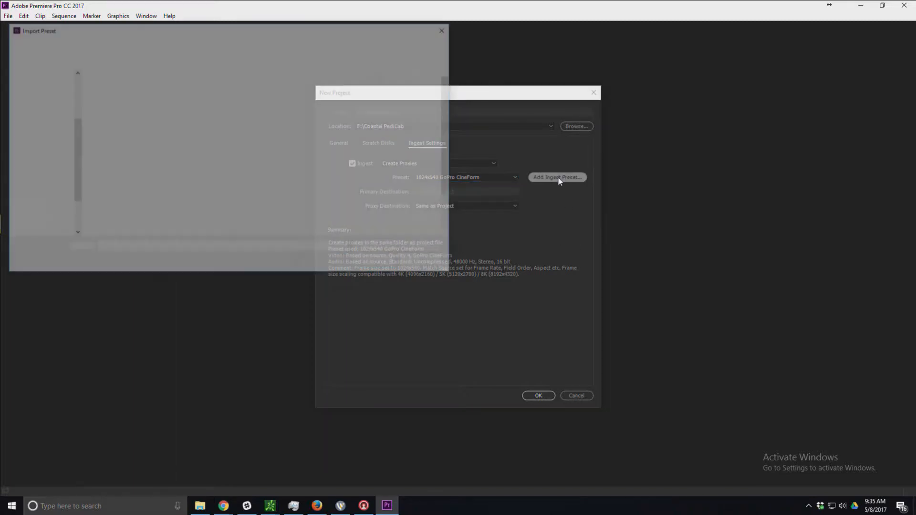
left_click(441, 29)
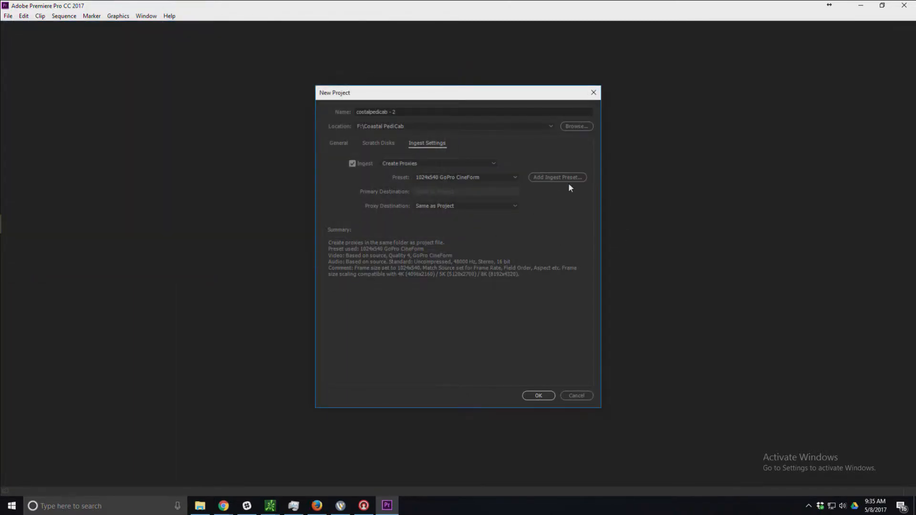
mouse_move(549, 261)
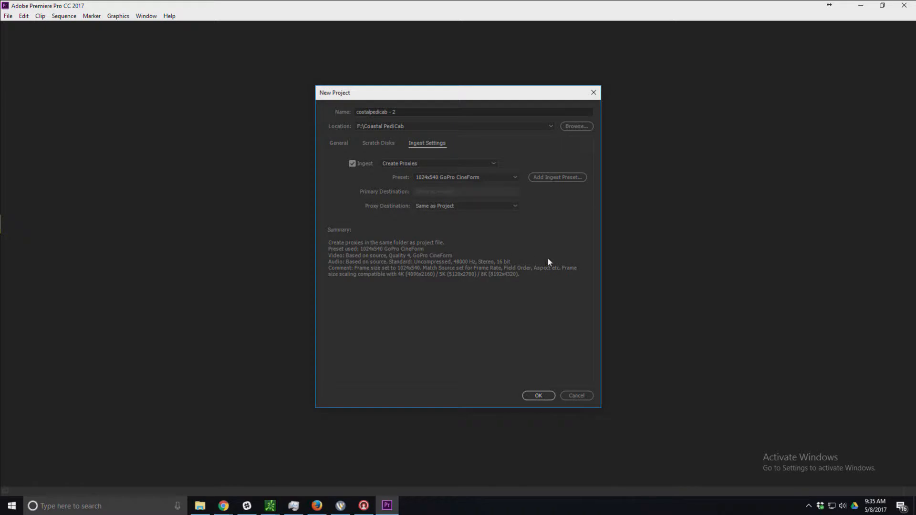
mouse_move(554, 243)
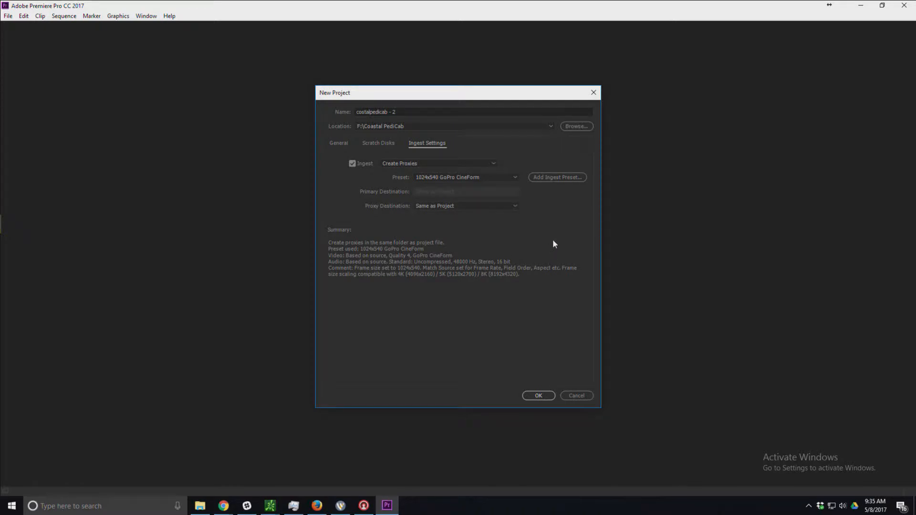
mouse_move(539, 408)
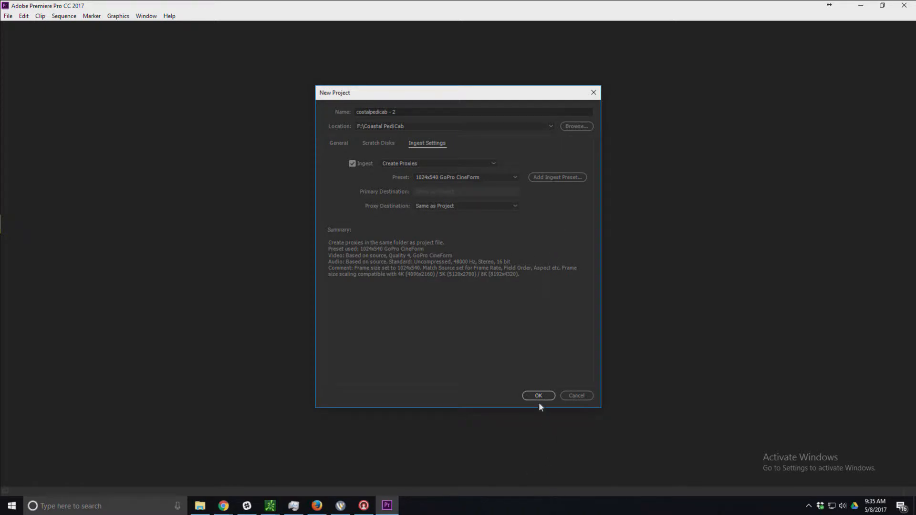
left_click(538, 395)
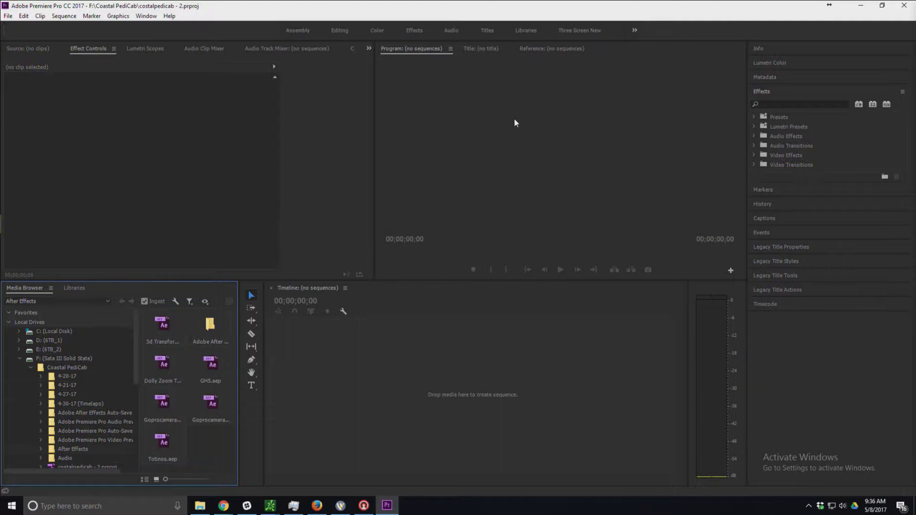
mouse_move(529, 117)
type("after")
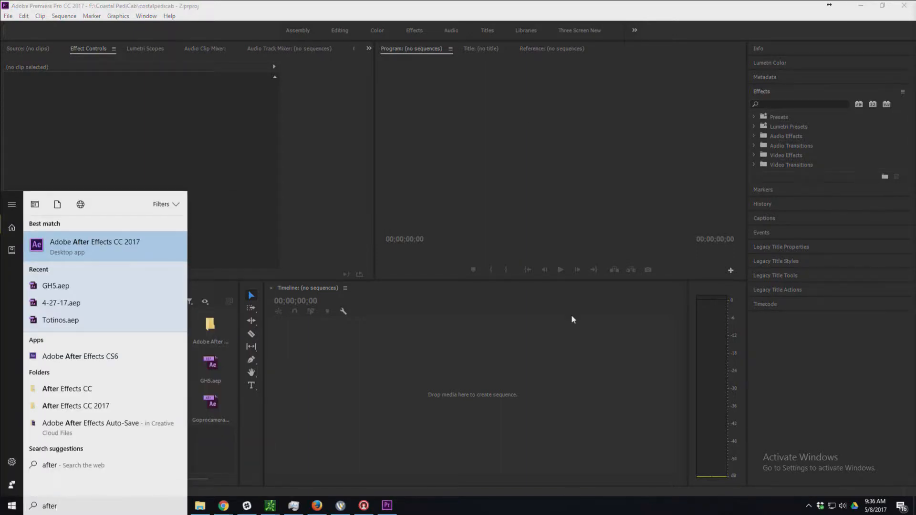
Launch Adobe After Effects CC 2017 from the Start search.
left_click(93, 246)
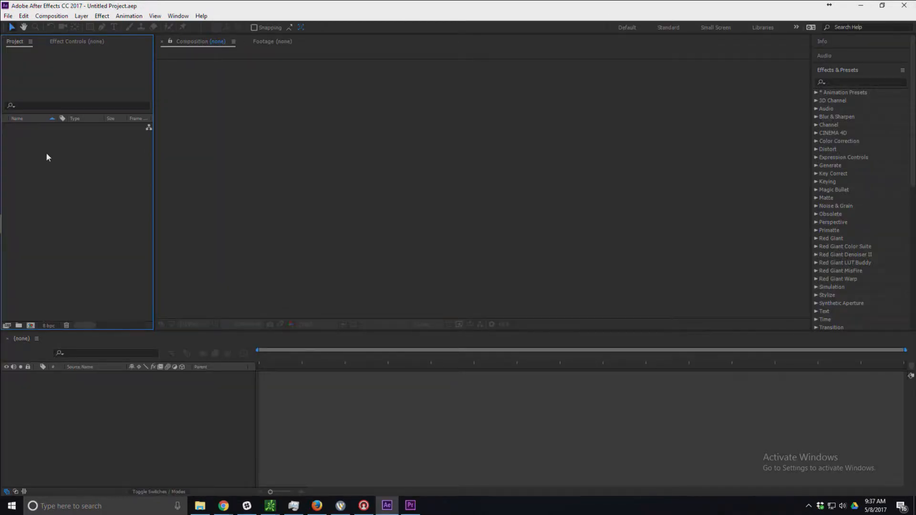
Import the GH5 10 Bit MP4 clips from the Coastal PediCab 4-20-17 shoot folder.
right_click(48, 157)
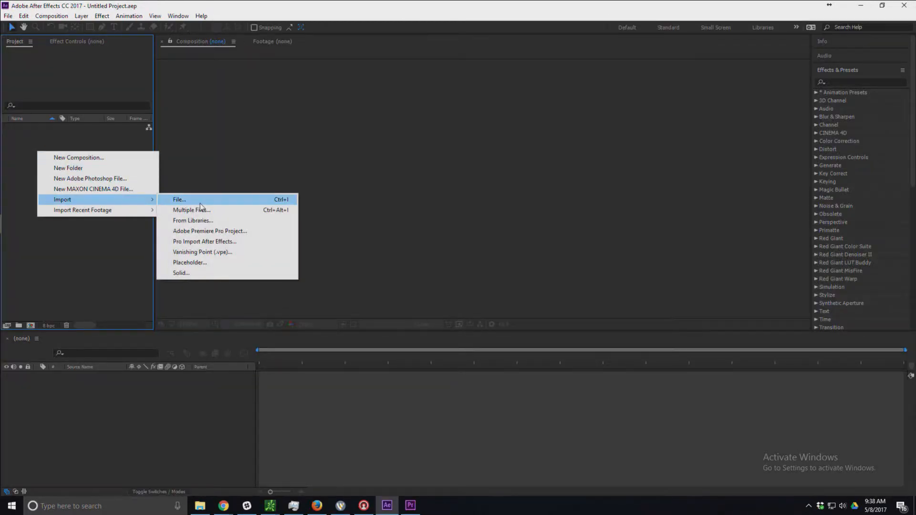
mouse_move(219, 213)
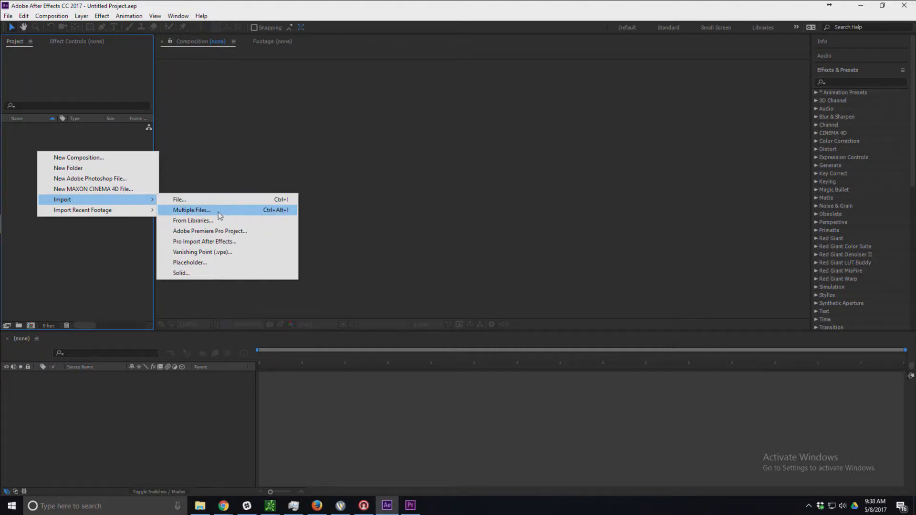
left_click(191, 210)
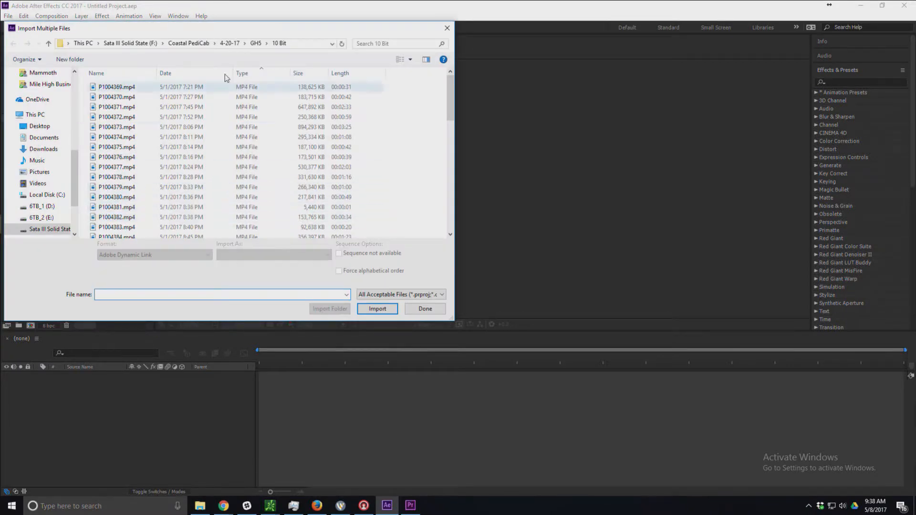
left_click(229, 43)
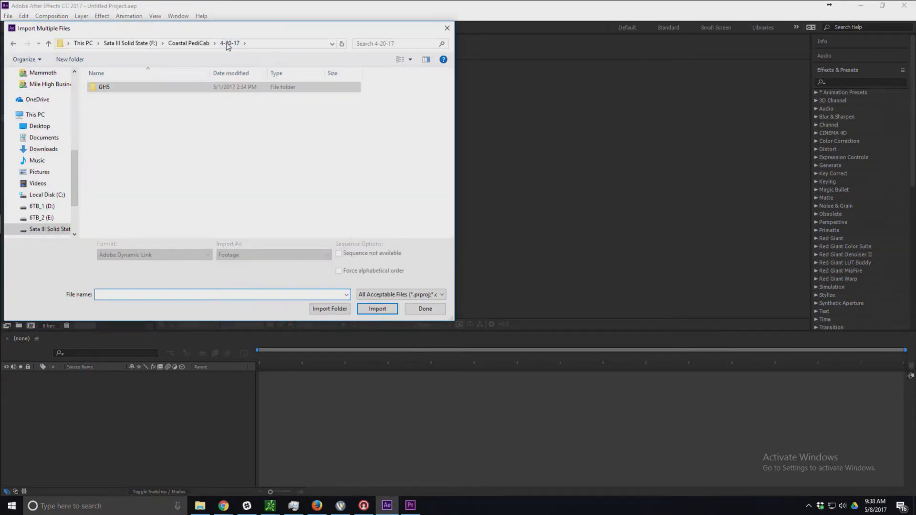
left_click(189, 43)
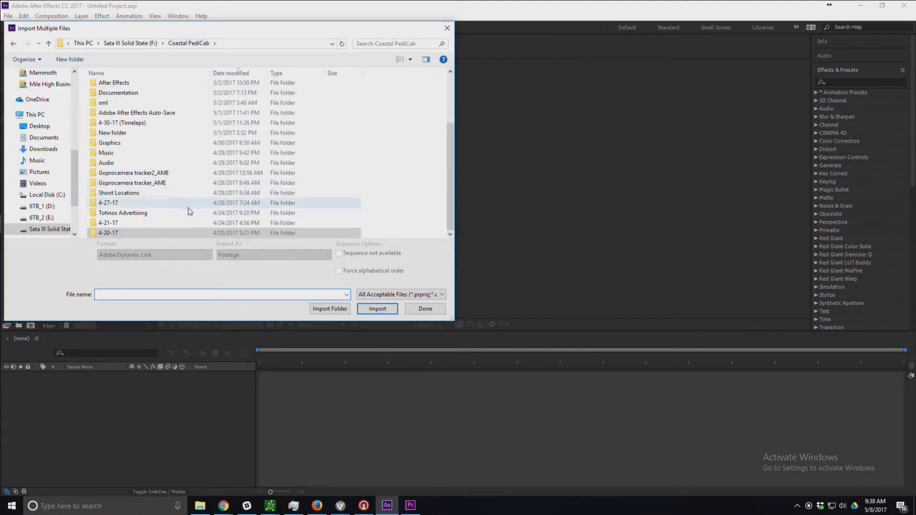
double_click(109, 232)
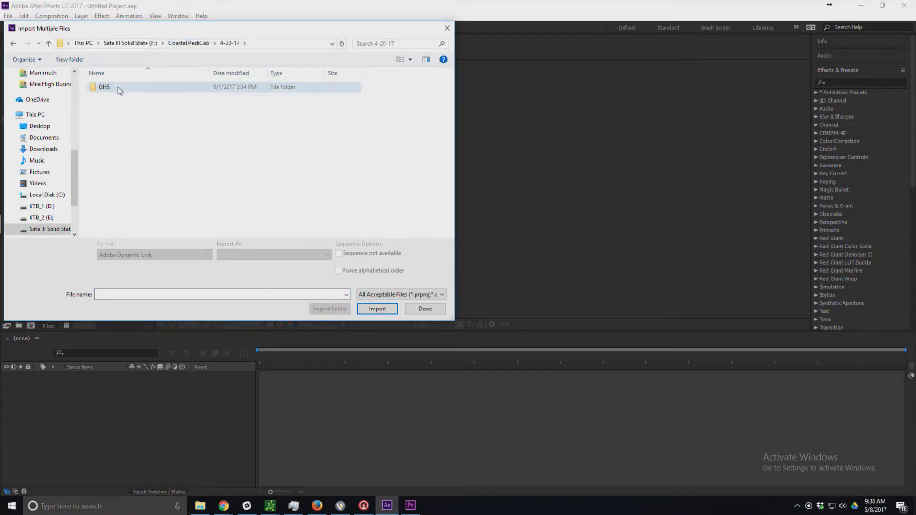
double_click(104, 87)
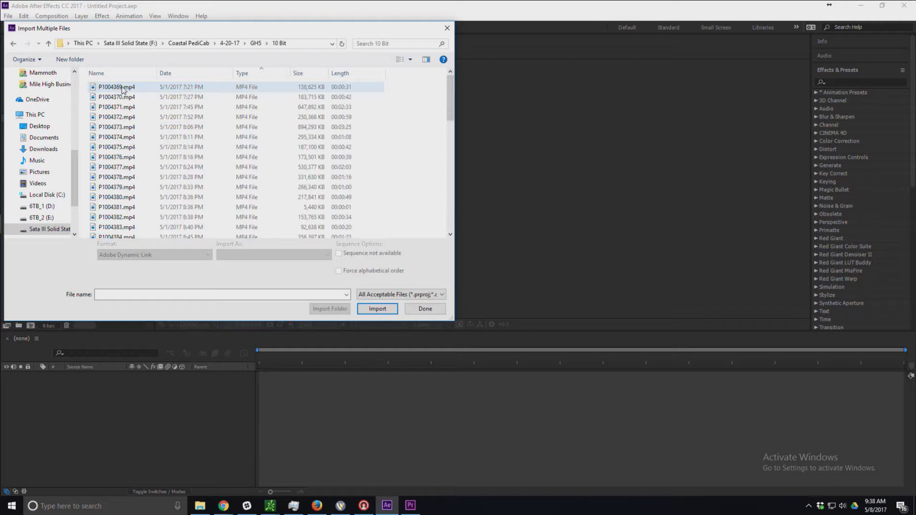
left_click(378, 310)
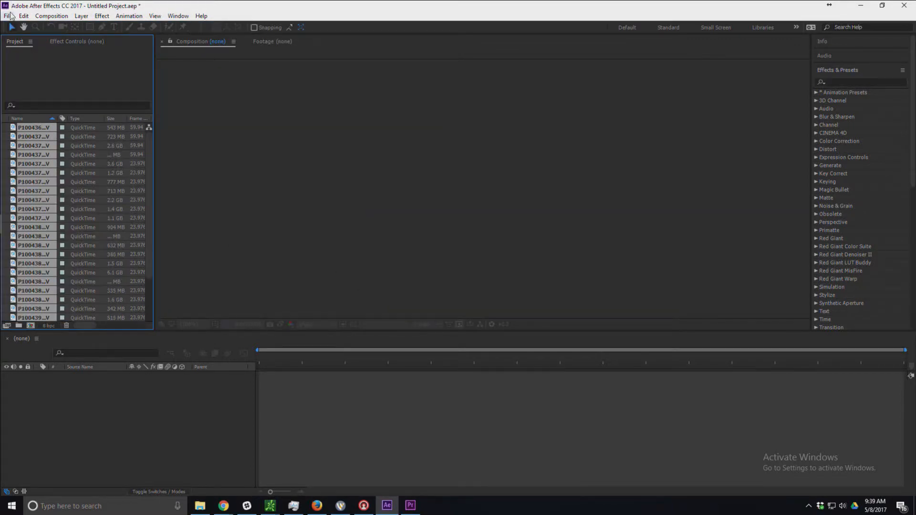
Save the project as 4-20-17.aep in the Coastal PediCab After Effects folder.
left_click(7, 16)
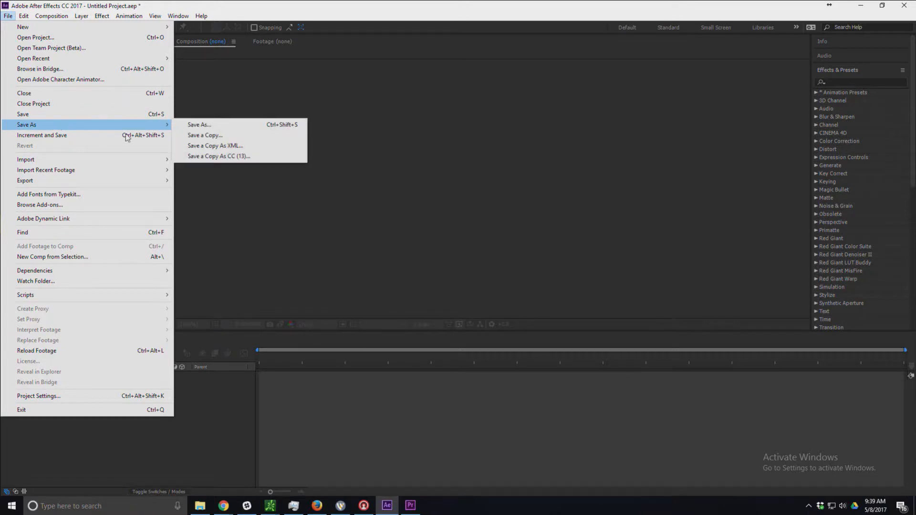
left_click(199, 124)
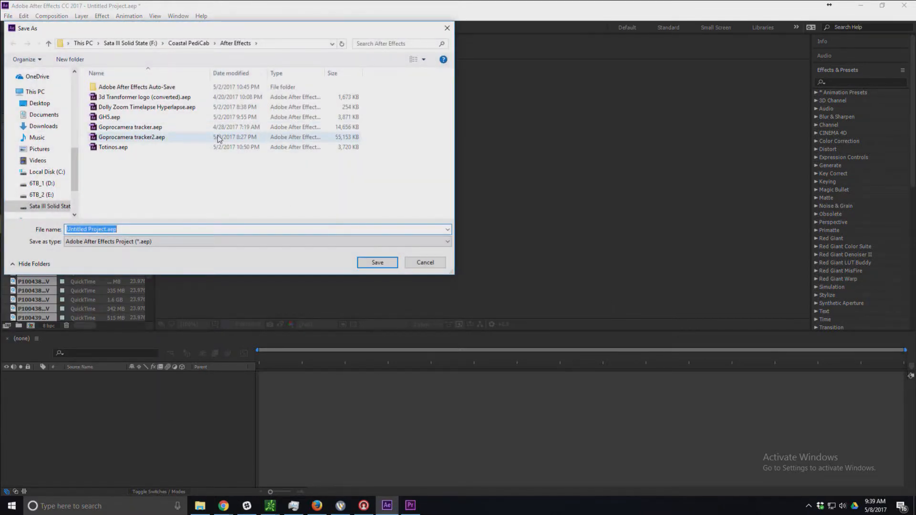
left_click(189, 43)
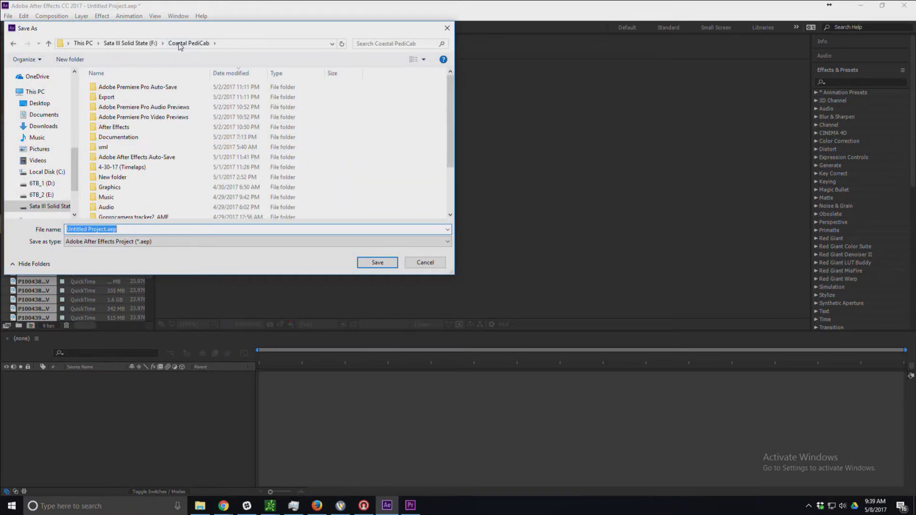
left_click(112, 127)
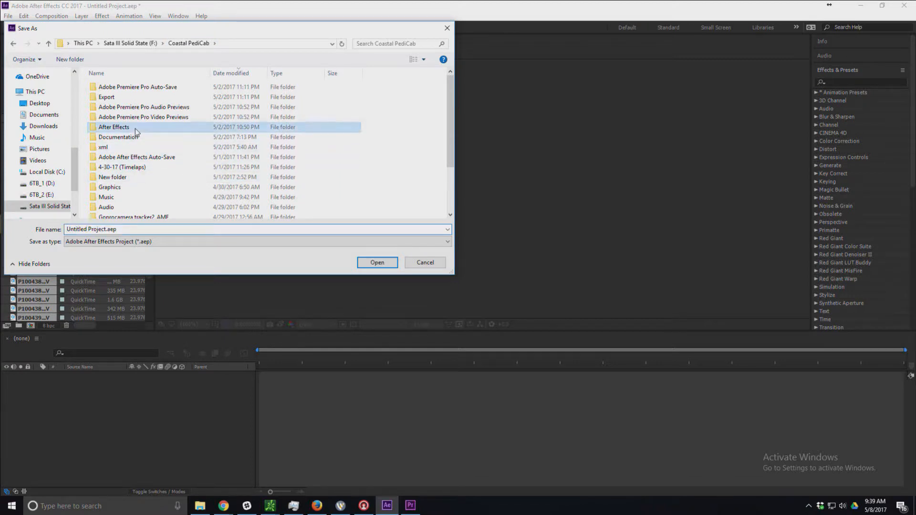
double_click(112, 127)
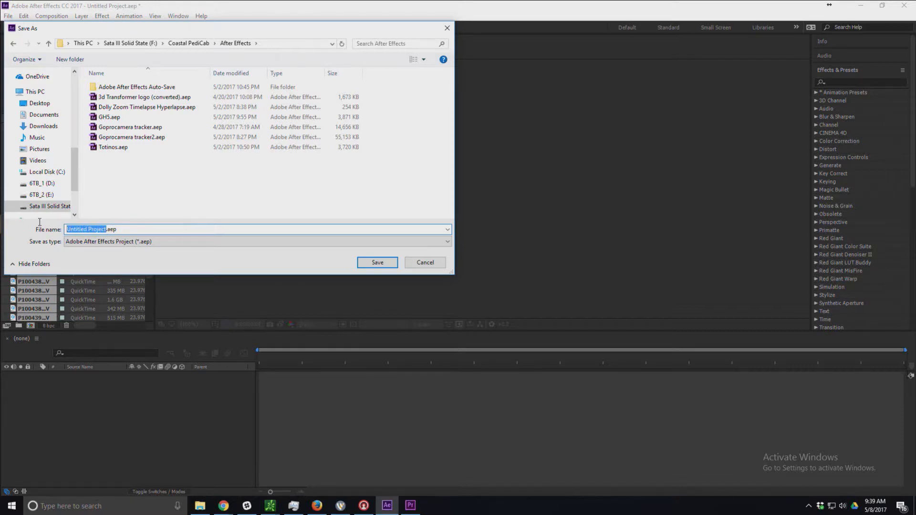
mouse_move(38, 225)
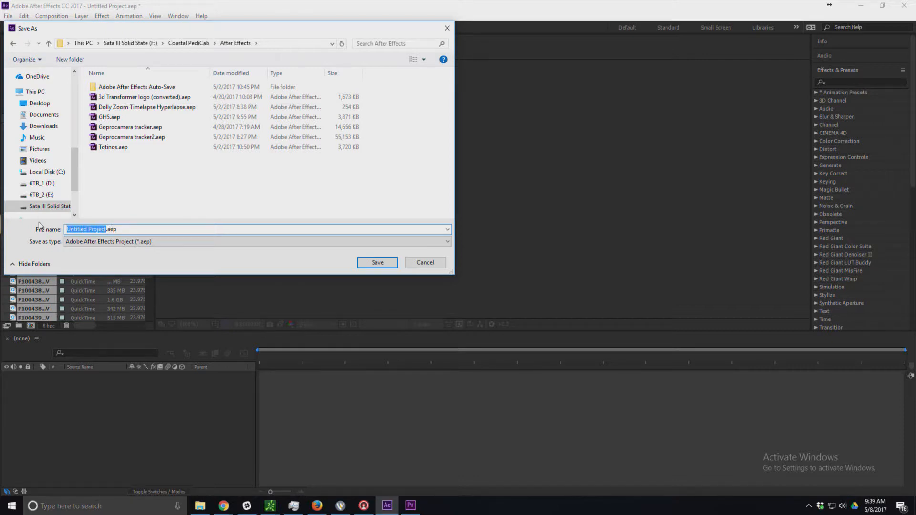
type("4-20-17.aep")
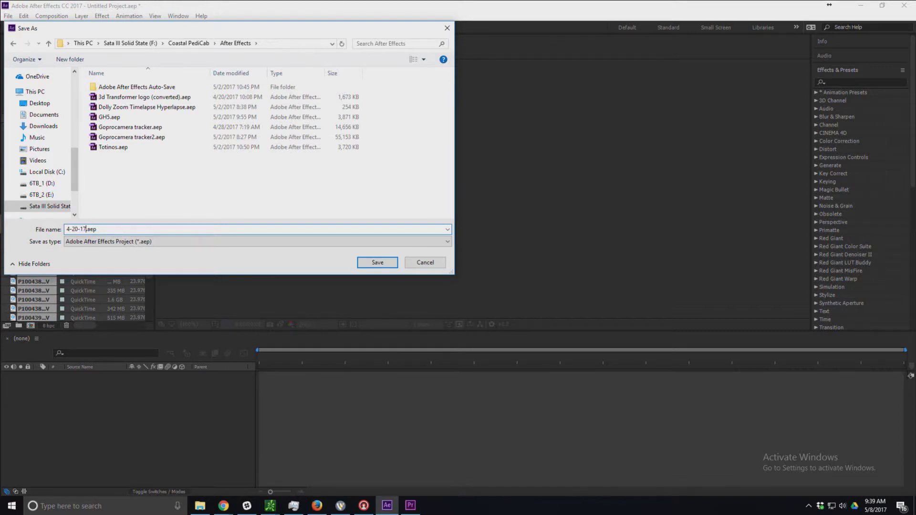
left_click(378, 263)
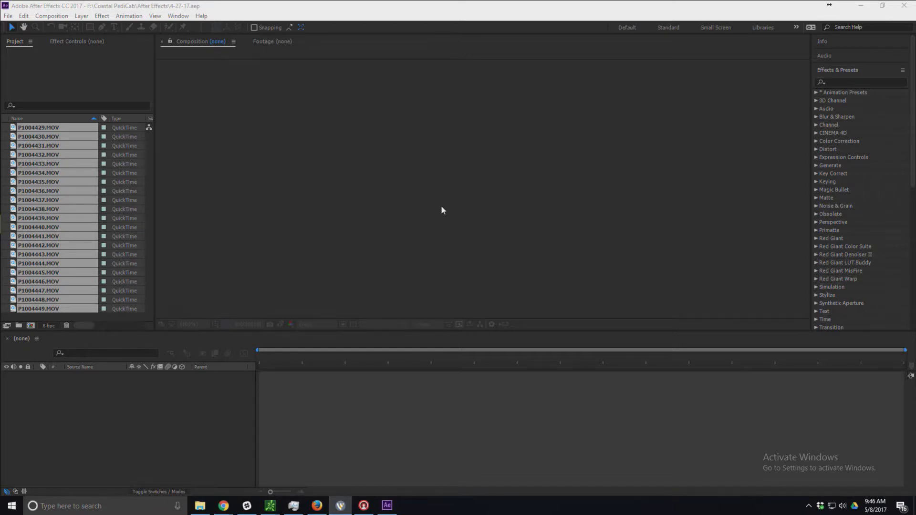
mouse_move(139, 219)
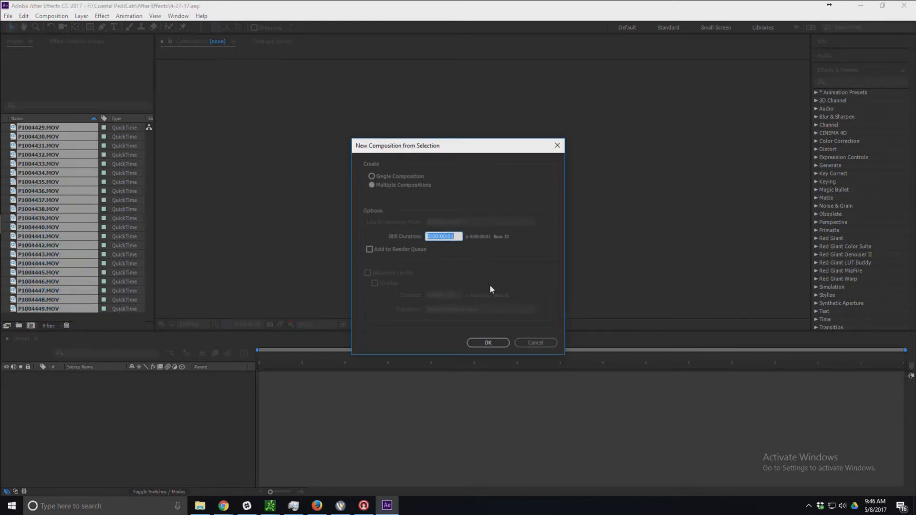
Confirm Multiple Compositions so each imported clip gets its own composition.
left_click(488, 343)
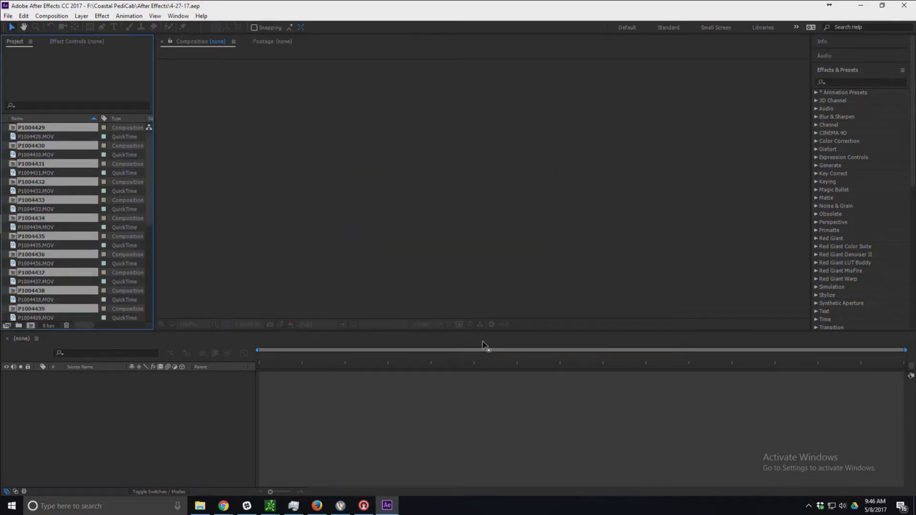
left_click(412, 506)
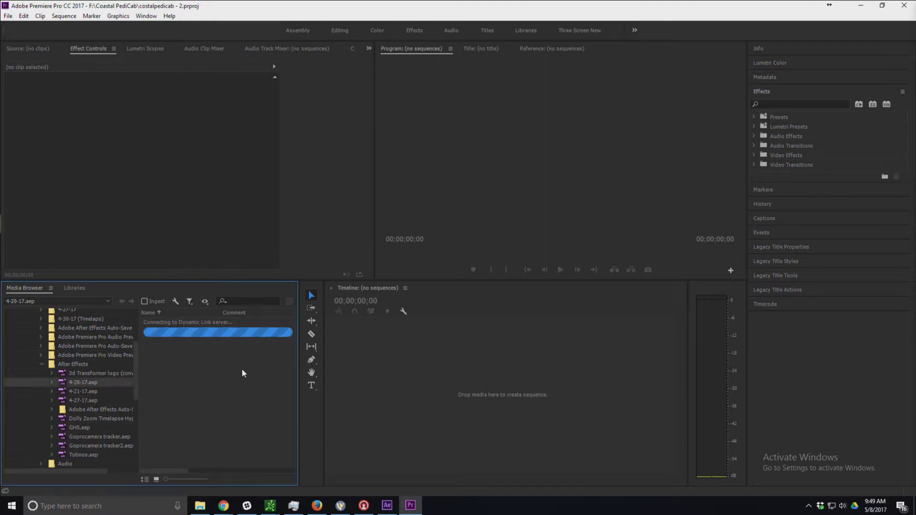
mouse_move(222, 395)
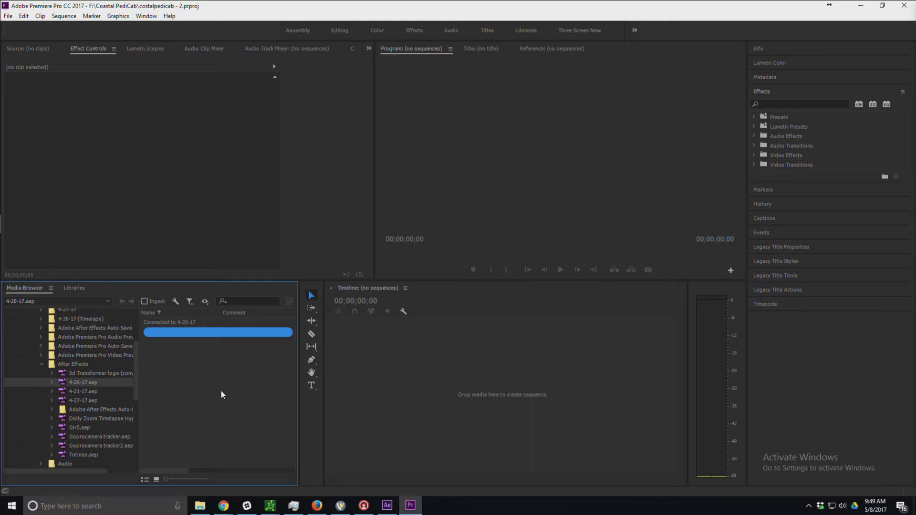
mouse_move(248, 368)
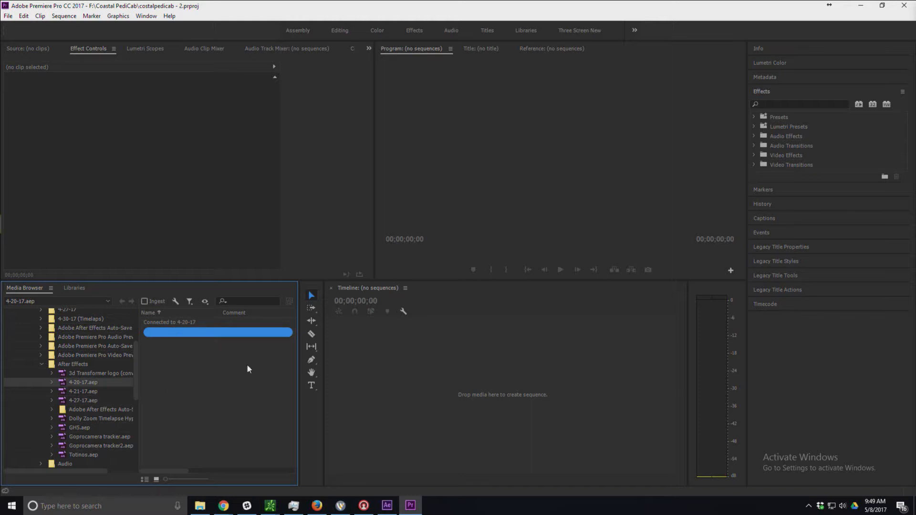
mouse_move(271, 375)
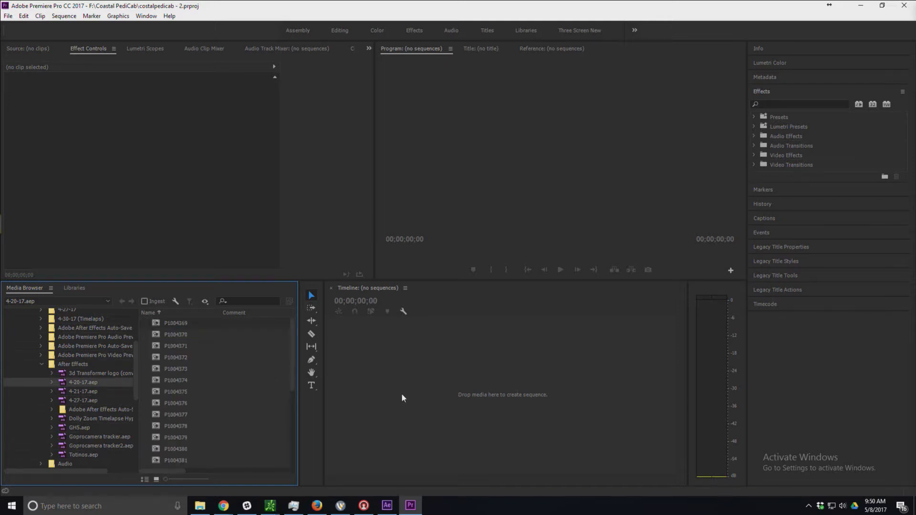
mouse_move(241, 406)
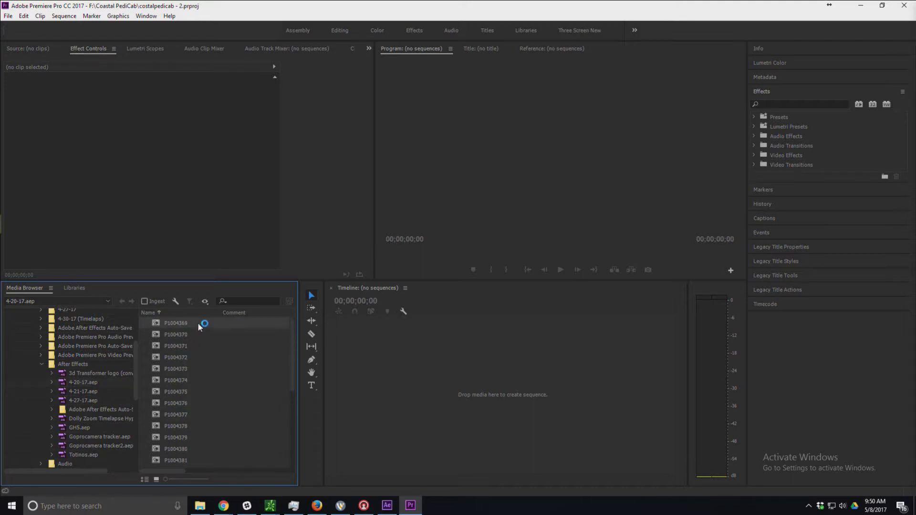
Scroll the Media Browser to the 4-20-17.aep compositions listed via Dynamic Link.
scroll("down", 3)
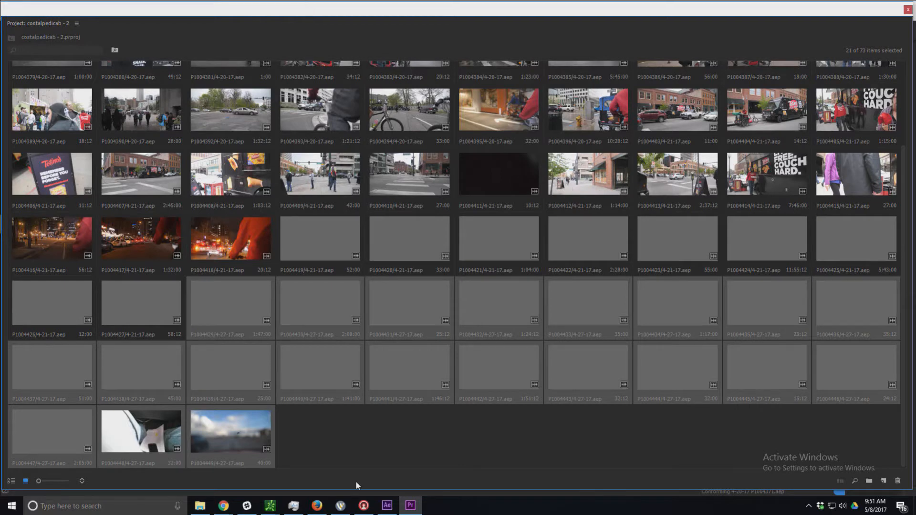
mouse_move(477, 430)
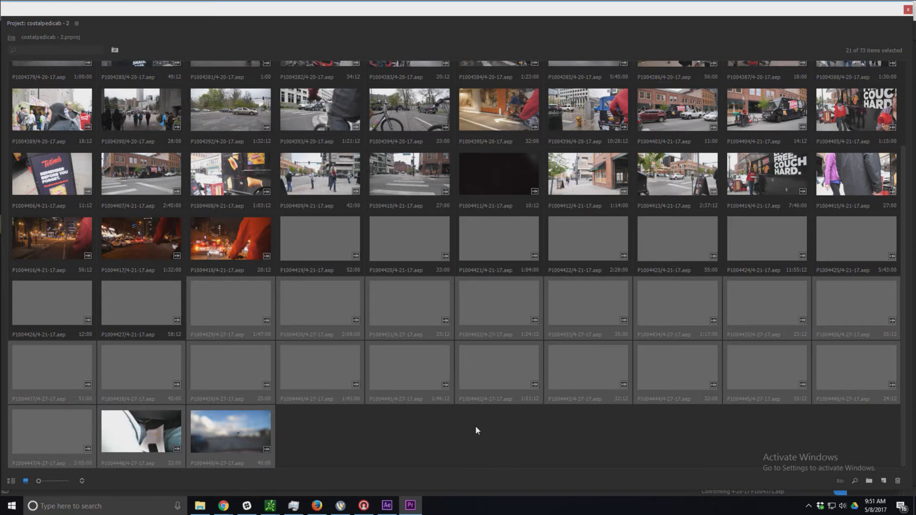
mouse_move(412, 467)
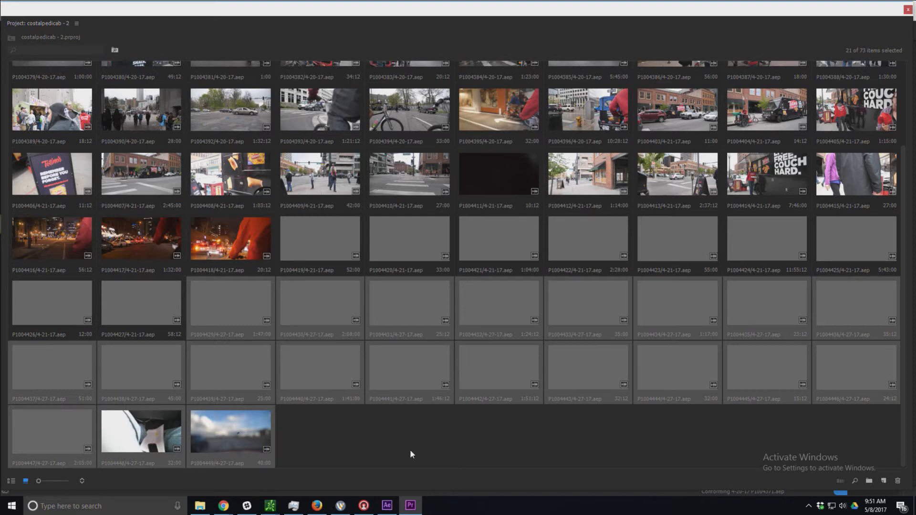